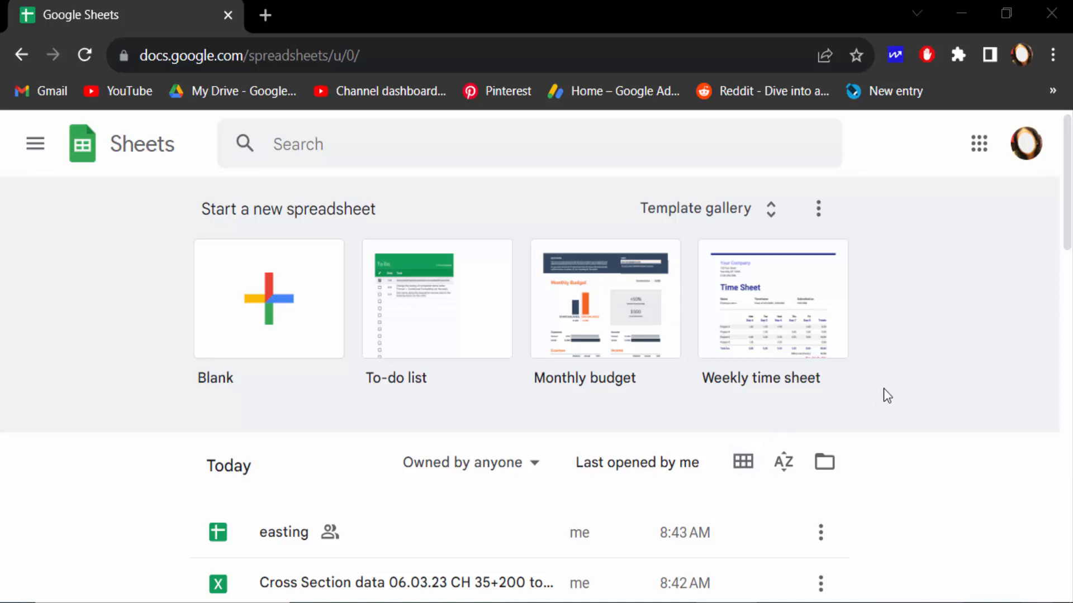
pyautogui.moveTo(894, 393)
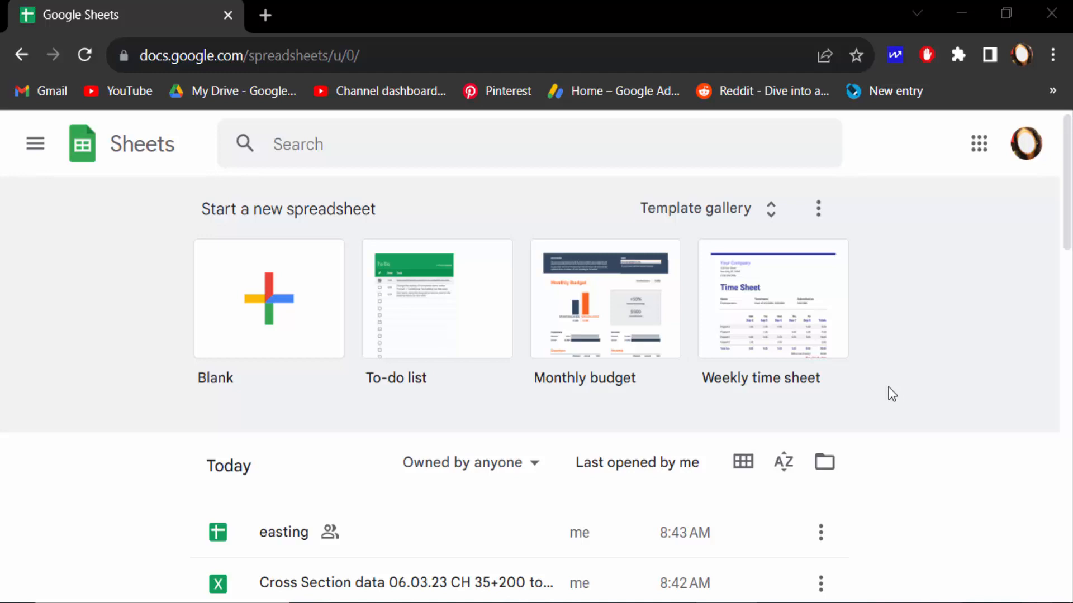
pyautogui.moveTo(274, 375)
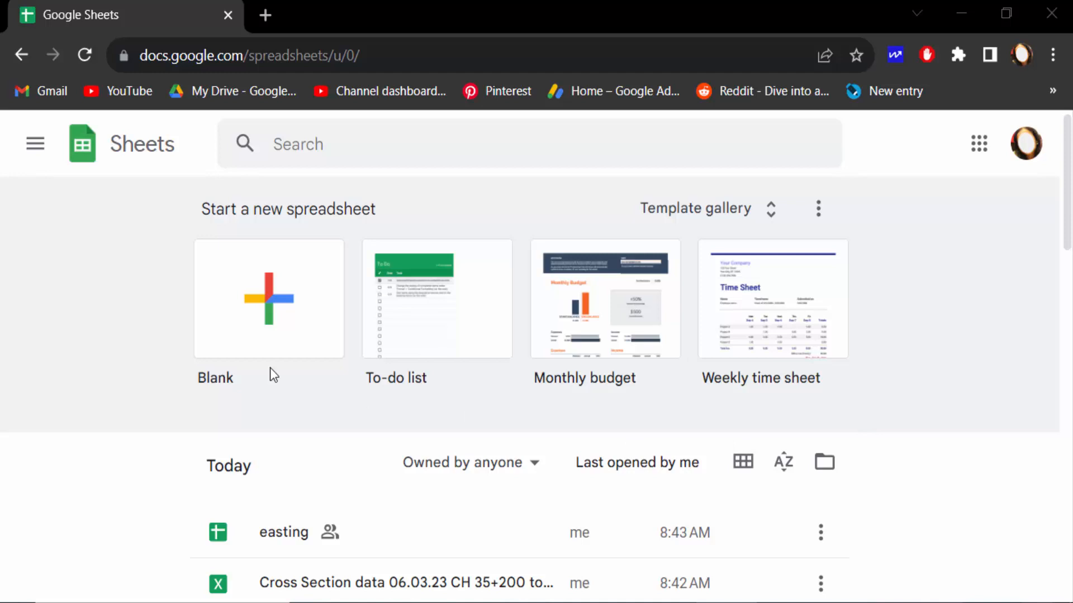
# Open the easting spreadsheet from recent files and select Northing cells B6 and B4
pyautogui.scroll(-3)
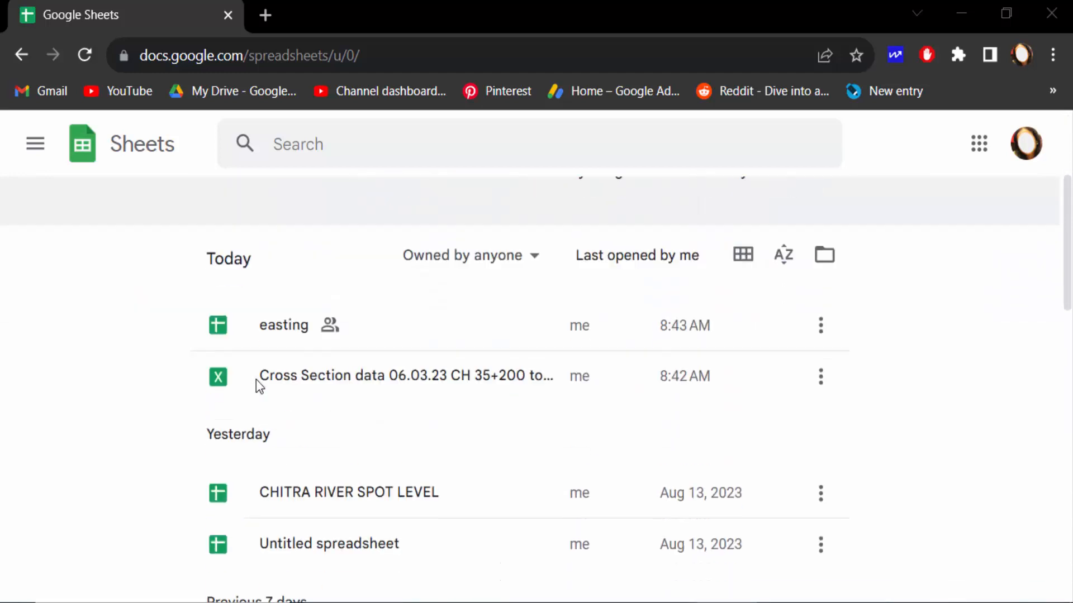
pyautogui.doubleClick(283, 325)
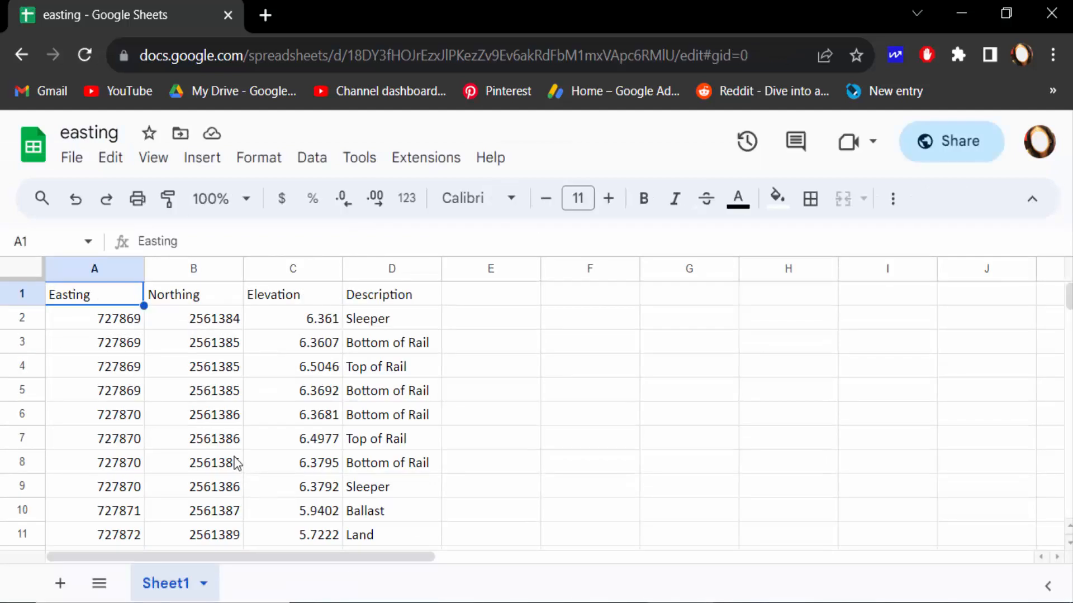
pyautogui.click(193, 414)
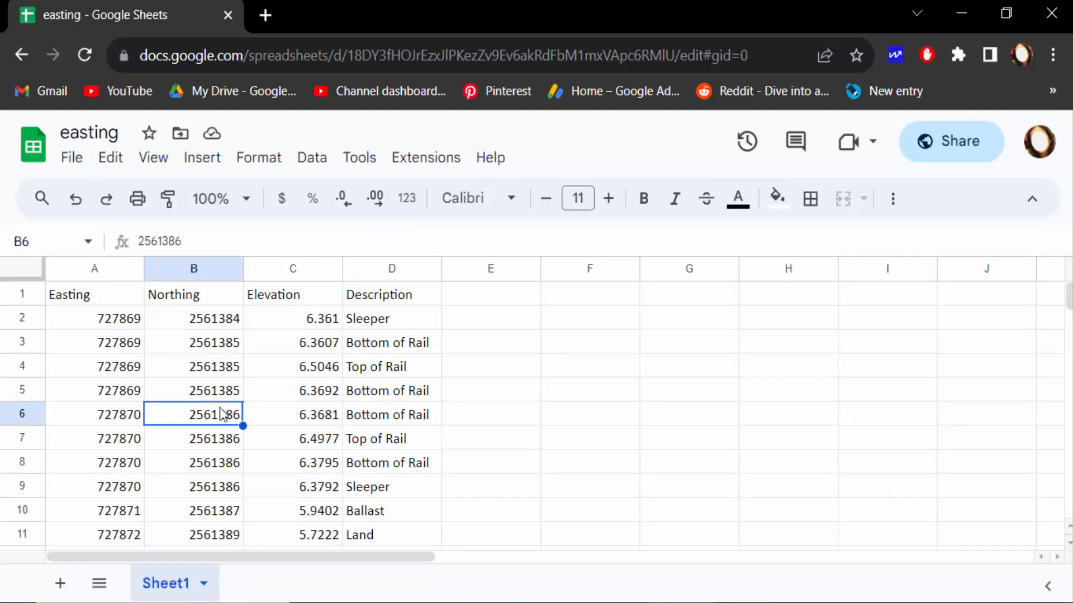
pyautogui.click(193, 366)
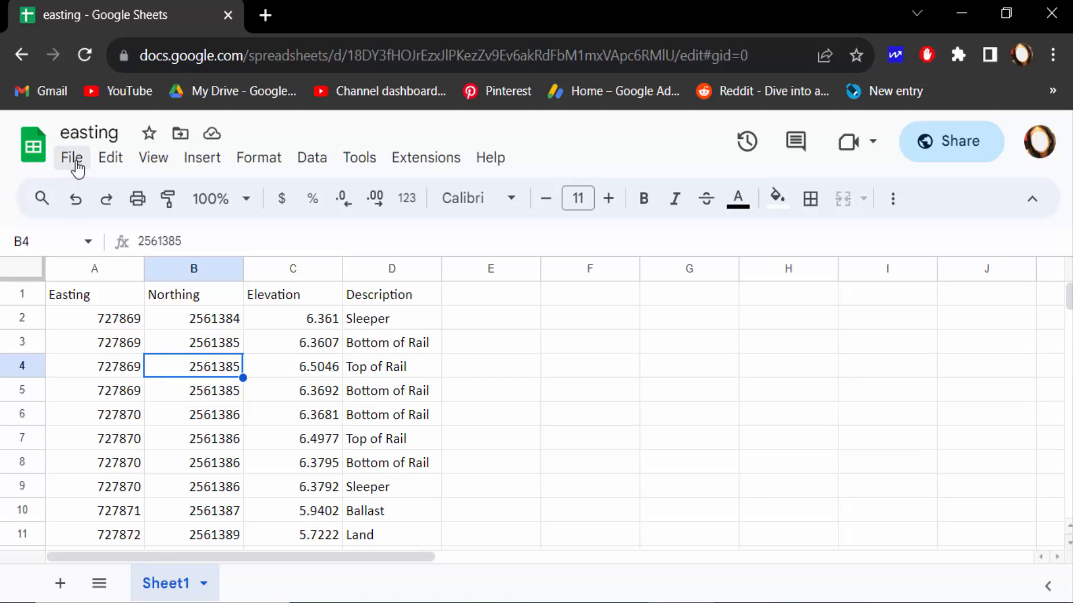
pyautogui.click(71, 158)
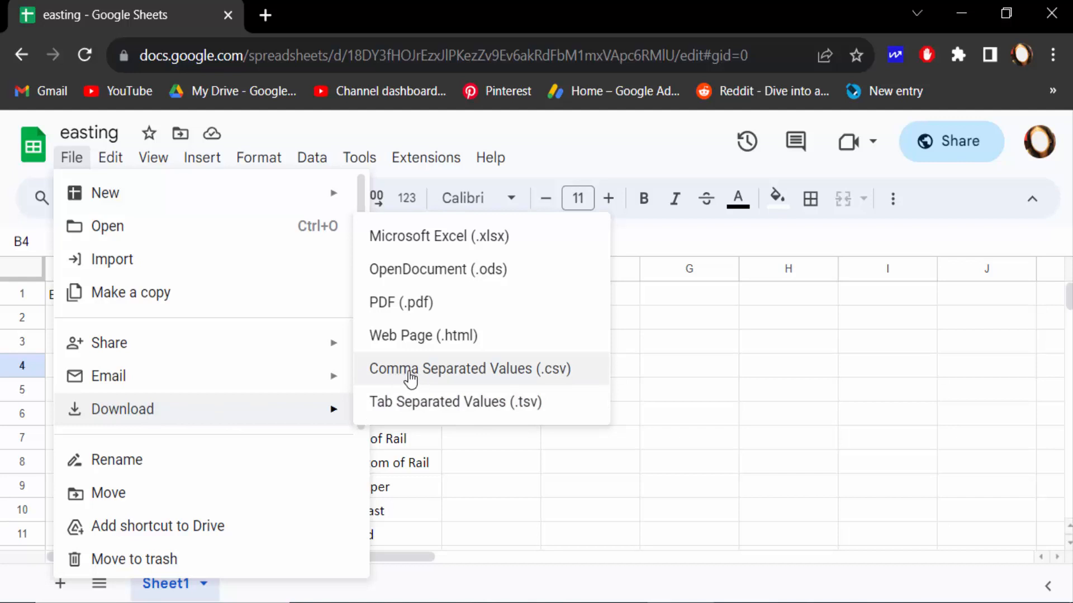
pyautogui.moveTo(496, 378)
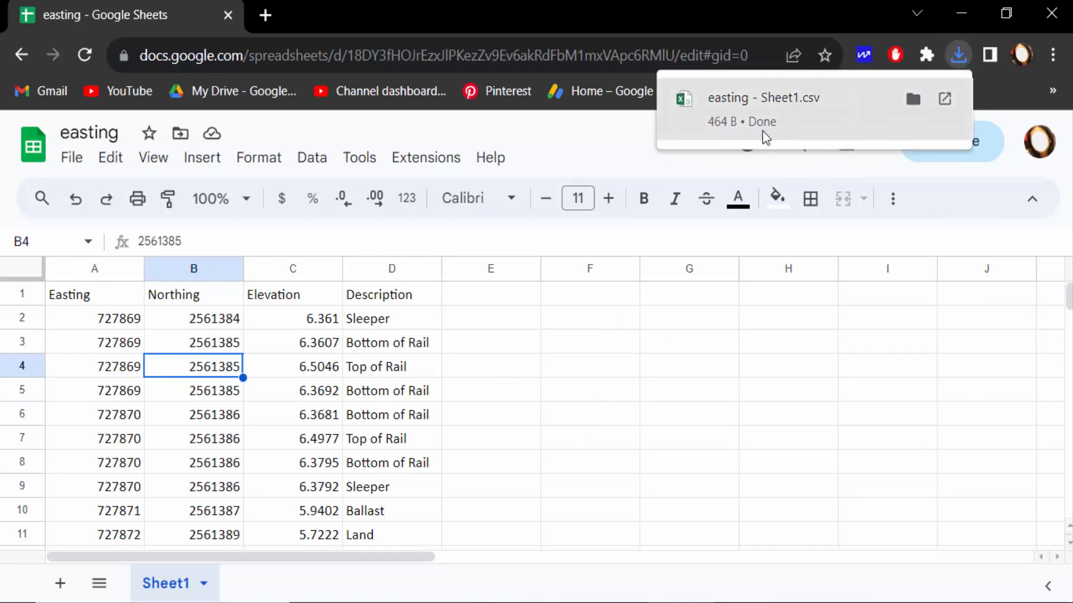
pyautogui.moveTo(789, 112)
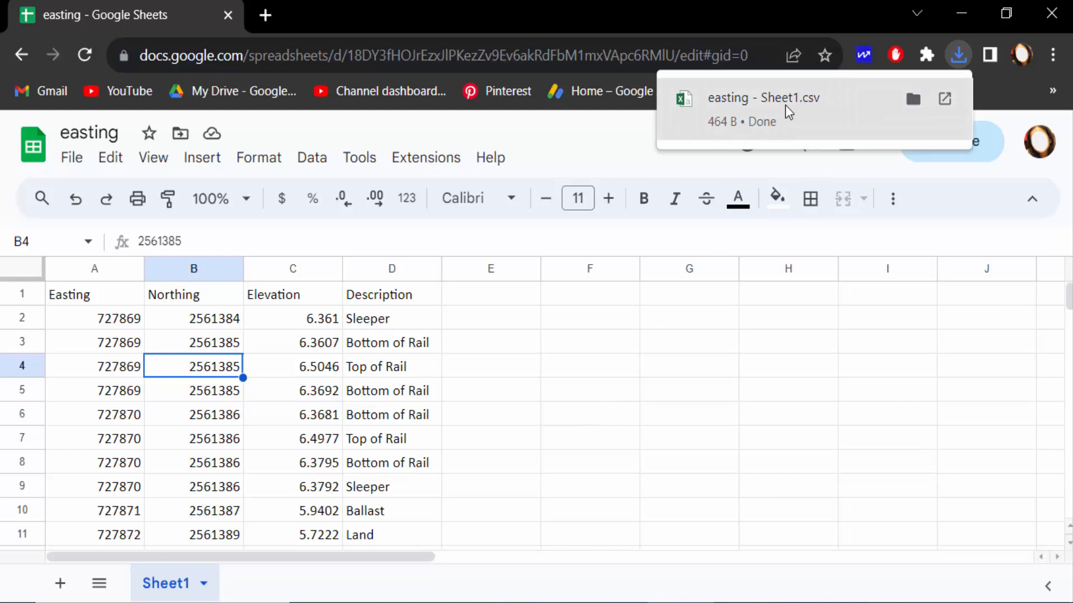
# Open the downloaded easting CSV from the browser's downloads bubble
pyautogui.click(763, 97)
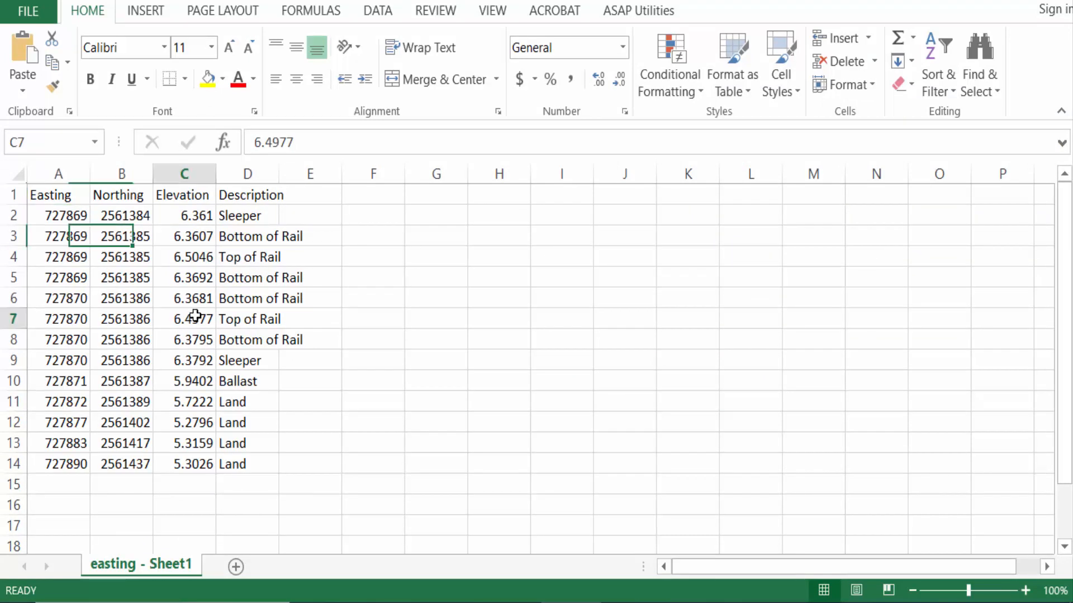
# Show the 464-byte 'easting - Sheet1.csv' in the Downloads folder
pyautogui.click(183, 277)
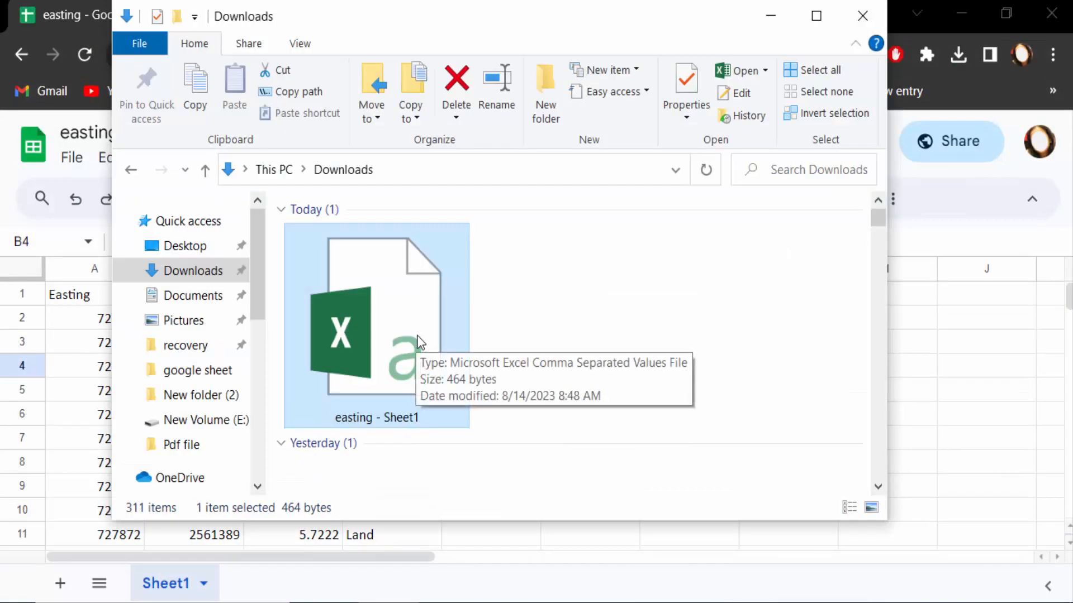
pyautogui.moveTo(498, 593)
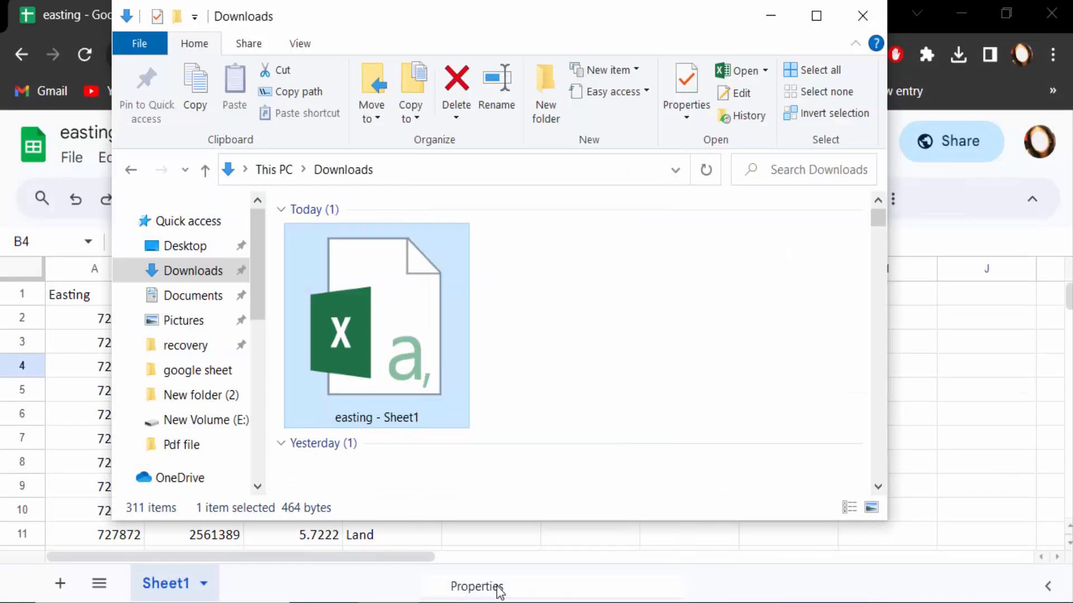